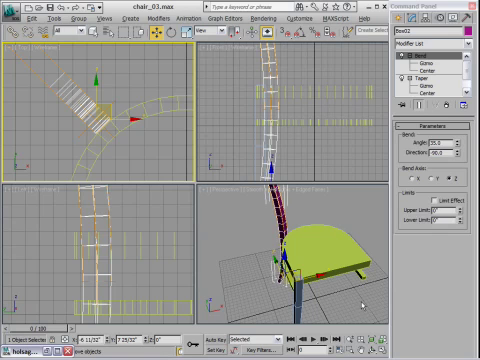
pyautogui.moveTo(360, 302)
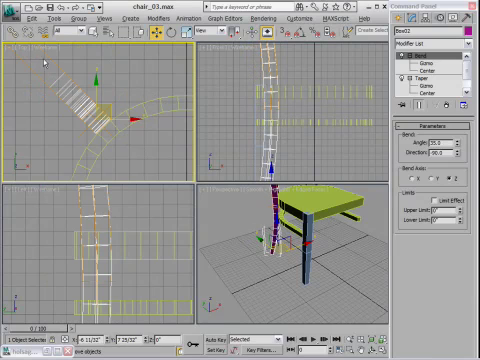
pyautogui.moveTo(152, 170)
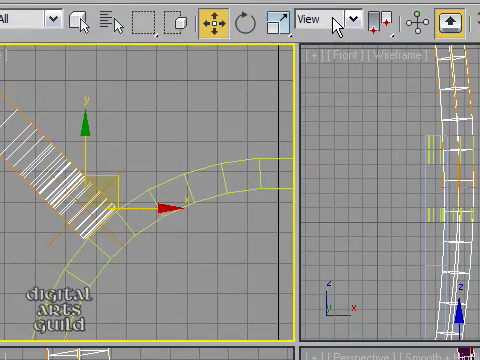
pyautogui.moveTo(356, 16)
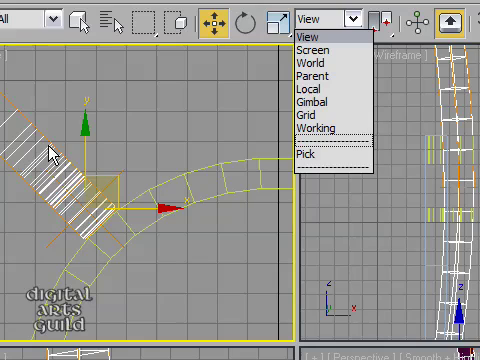
pyautogui.moveTo(324, 92)
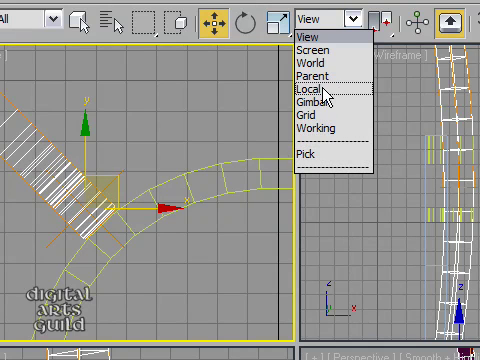
pyautogui.moveTo(330, 96)
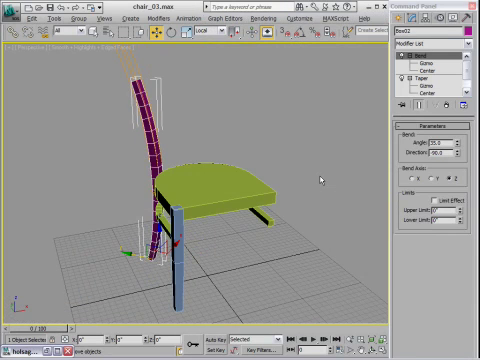
pyautogui.moveTo(316, 184)
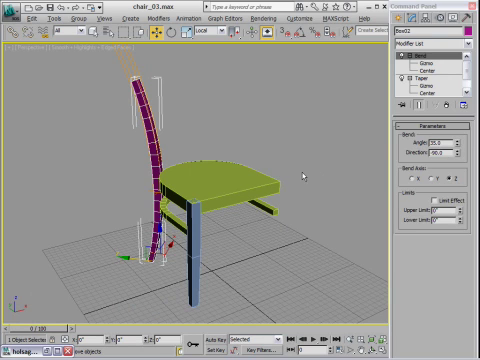
pyautogui.moveTo(296, 176)
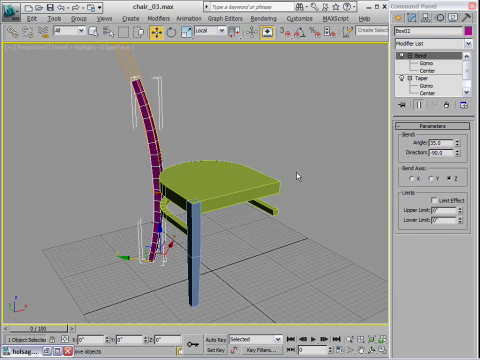
# Step: Save the chair scene as the next incremented file version via Save As
pyautogui.click(10, 10)
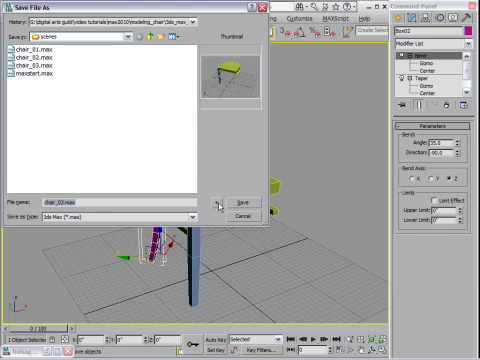
pyautogui.click(236, 202)
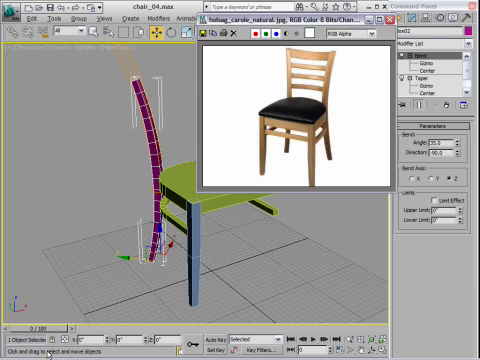
pyautogui.moveTo(304, 280)
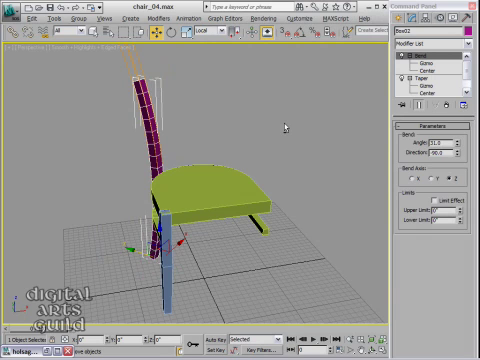
pyautogui.moveTo(172, 90)
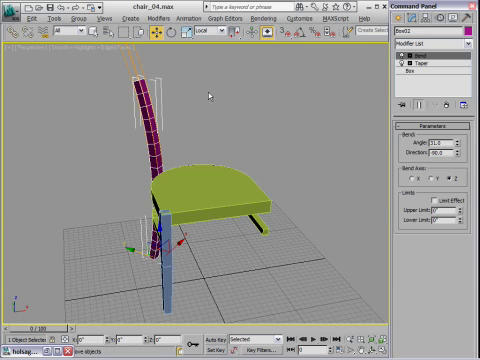
pyautogui.moveTo(204, 90)
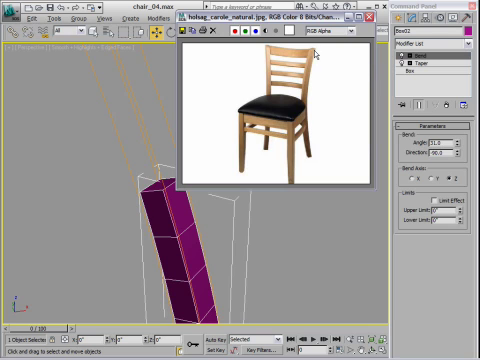
pyautogui.click(368, 18)
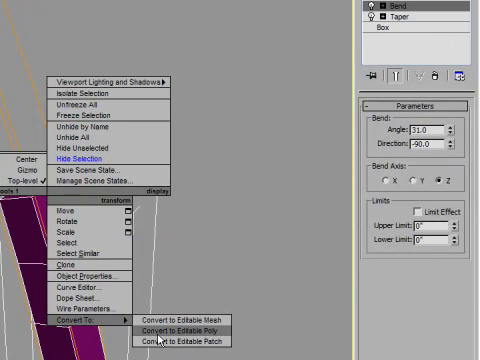
# Step: Convert the bent back piece to Editable Poly from the quad menu
pyautogui.click(184, 328)
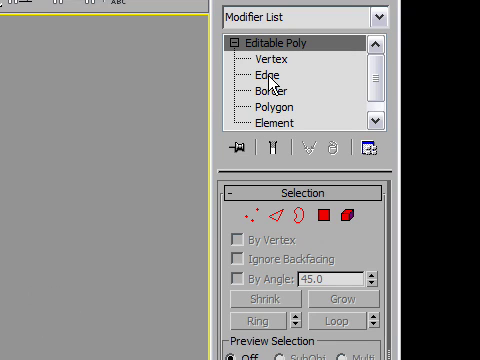
# Step: Switch the Editable Poly back piece to Edge sub-object level
pyautogui.click(272, 74)
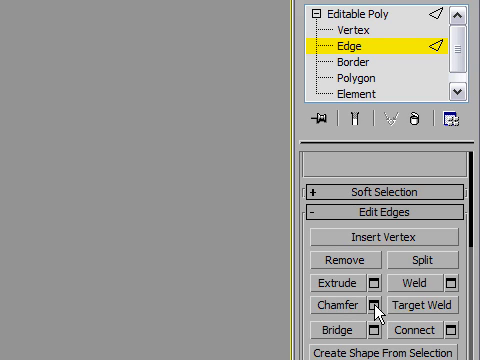
# Step: Bring up the Chamfer Edges settings for the back piece's top edge
pyautogui.click(348, 302)
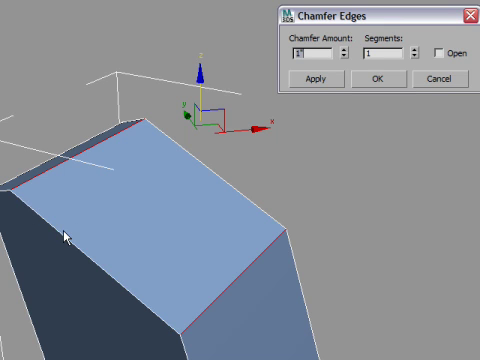
pyautogui.moveTo(70, 228)
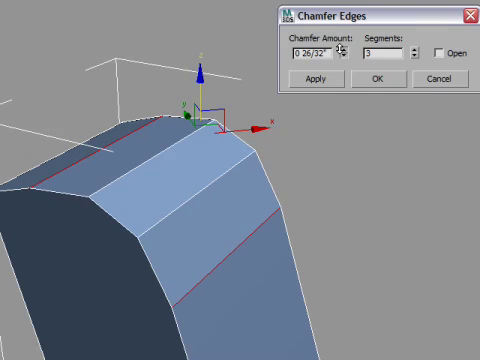
pyautogui.moveTo(340, 160)
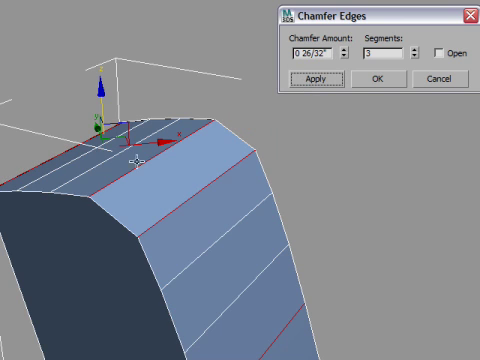
pyautogui.moveTo(32, 164)
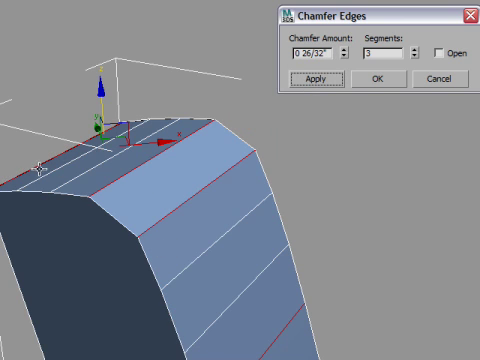
pyautogui.moveTo(234, 306)
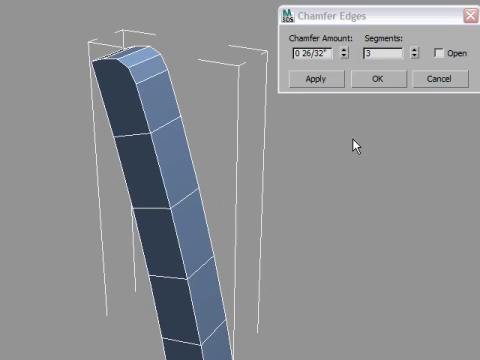
pyautogui.moveTo(162, 164)
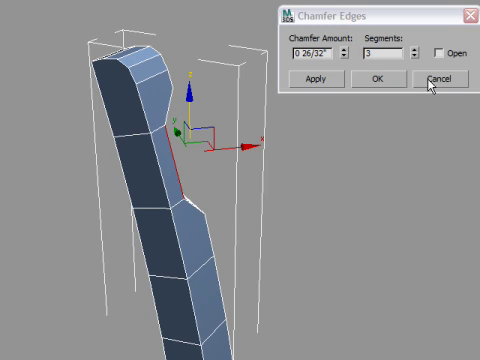
# Step: Cancel the Chamfer Edges dialog, keeping the rounded top edge
pyautogui.click(436, 80)
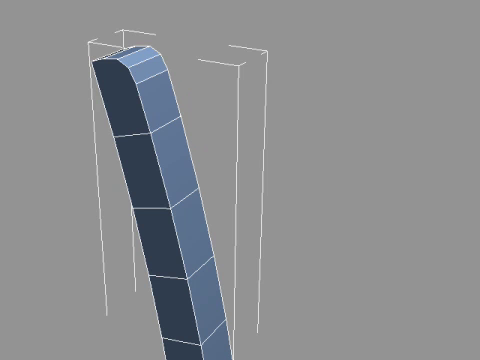
pyautogui.moveTo(398, 84)
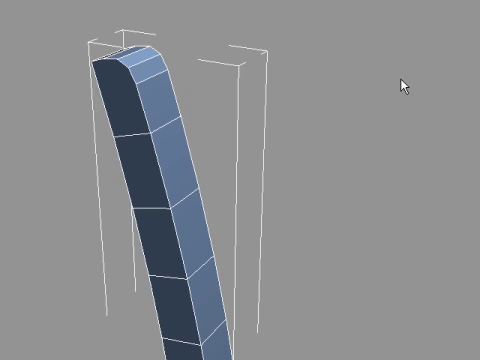